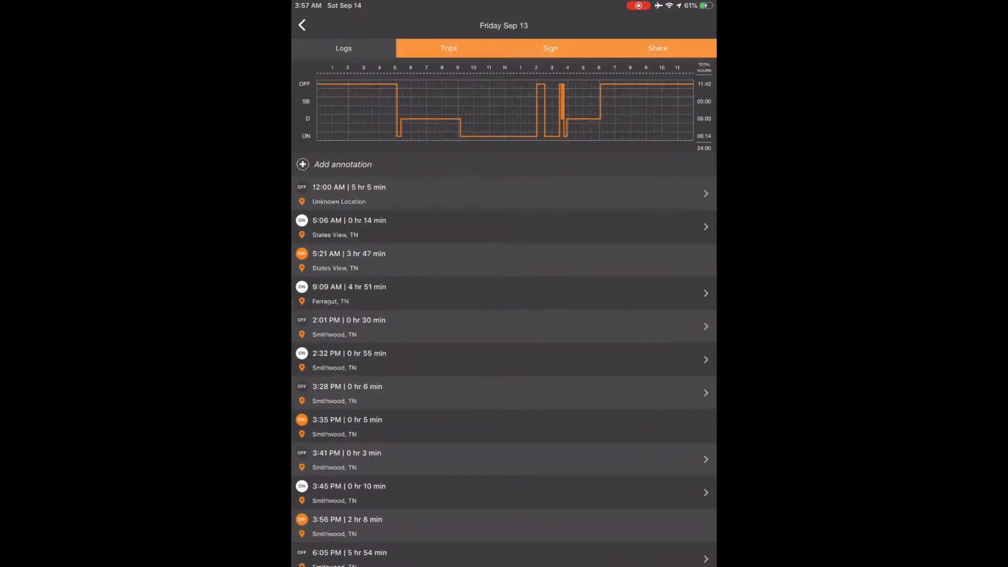
# Step: Start a new annotation from the Friday Sep 13 Logs tab
pyautogui.click(343, 47)
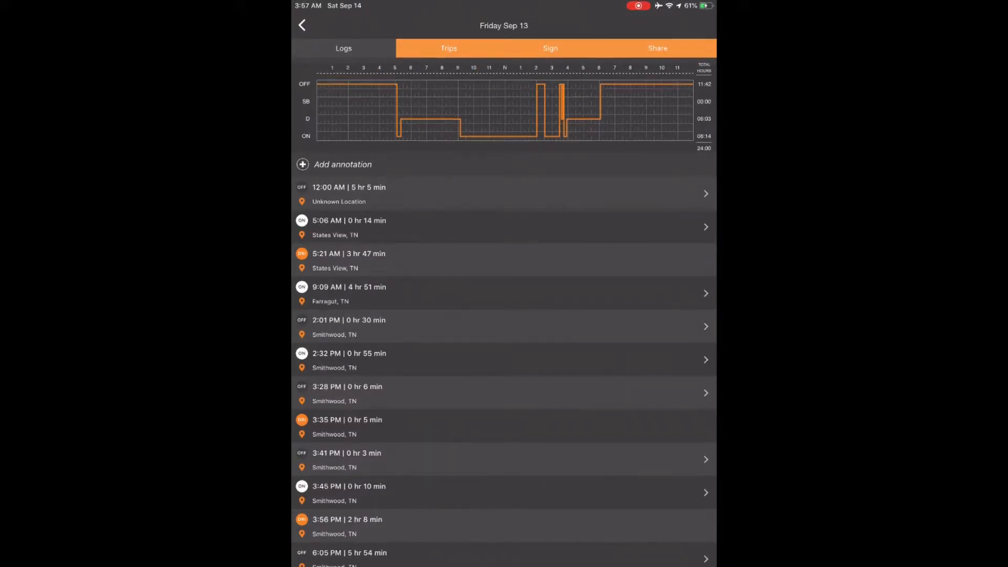
pyautogui.click(344, 48)
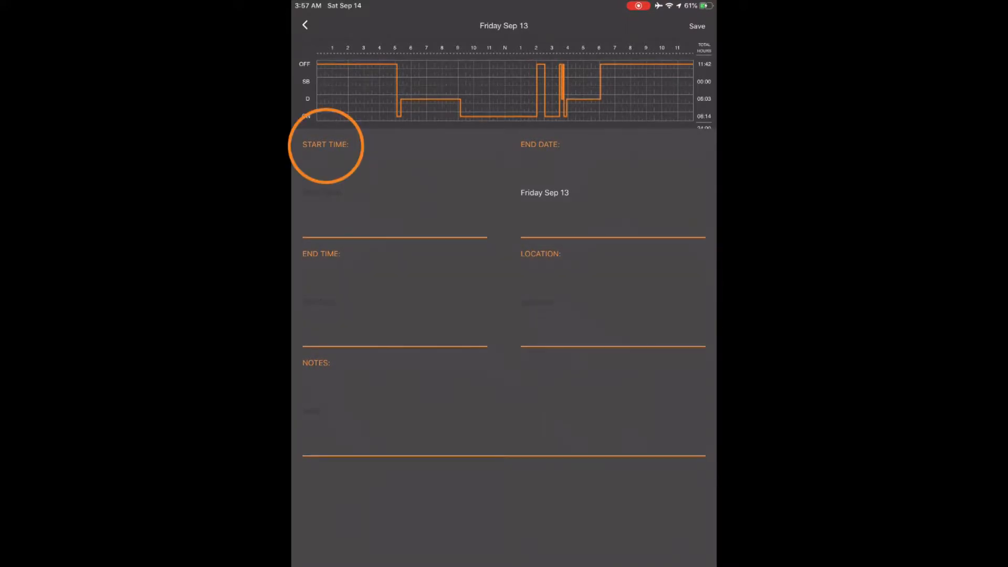
# Step: Set the annotation's start time to 5:06 AM and end time to 5:20 AM
pyautogui.click(394, 192)
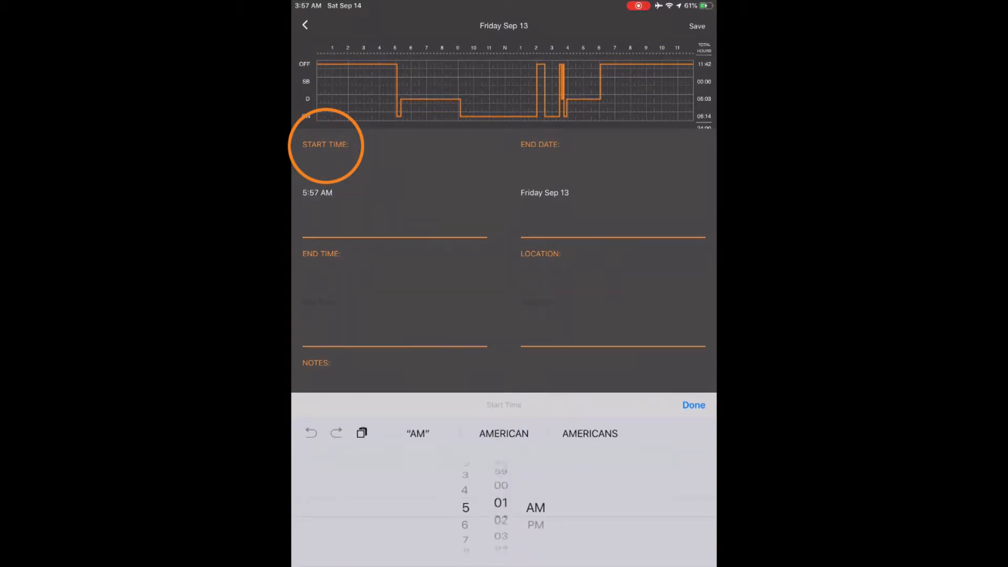
pyautogui.scroll(-3)
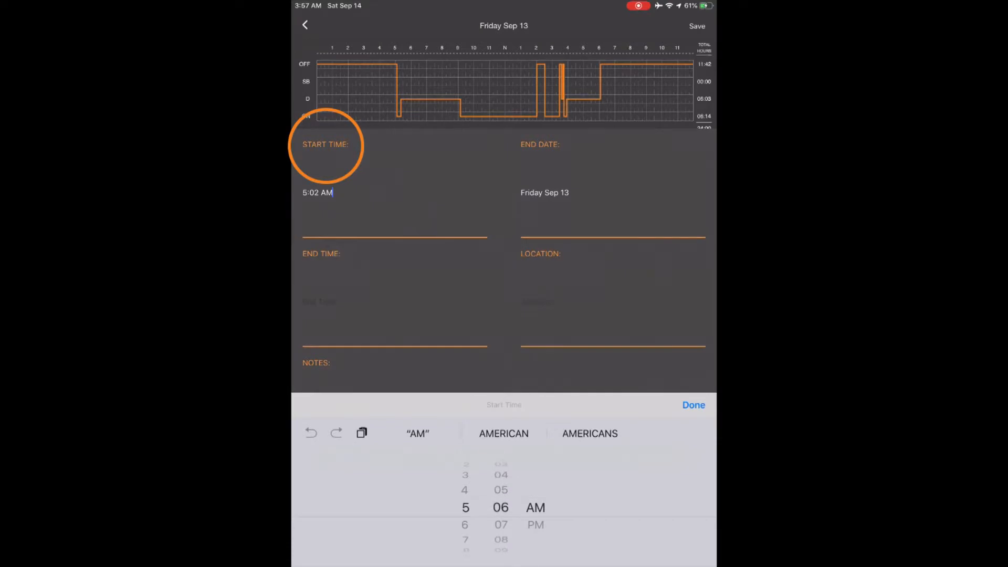
pyautogui.click(693, 406)
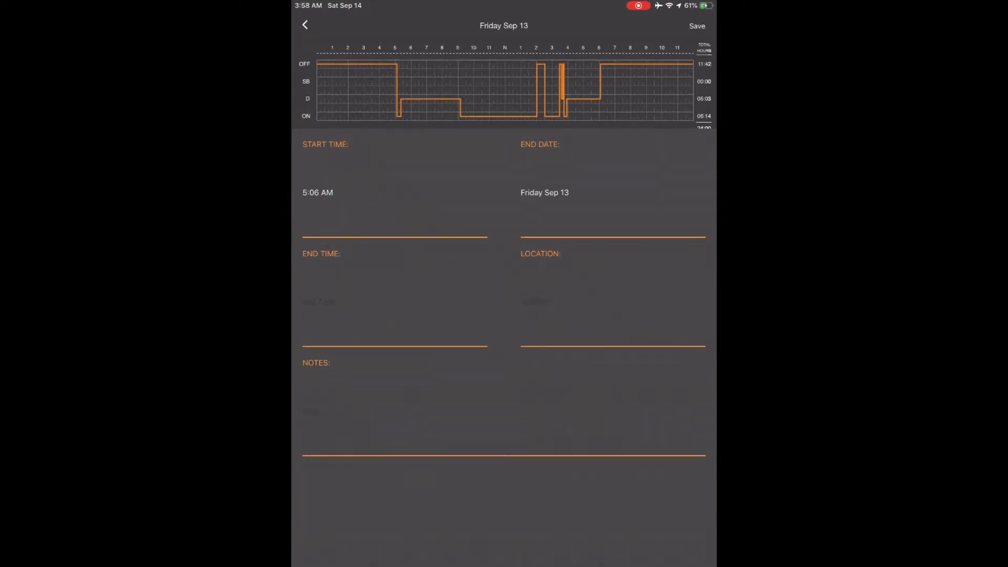
pyautogui.click(328, 253)
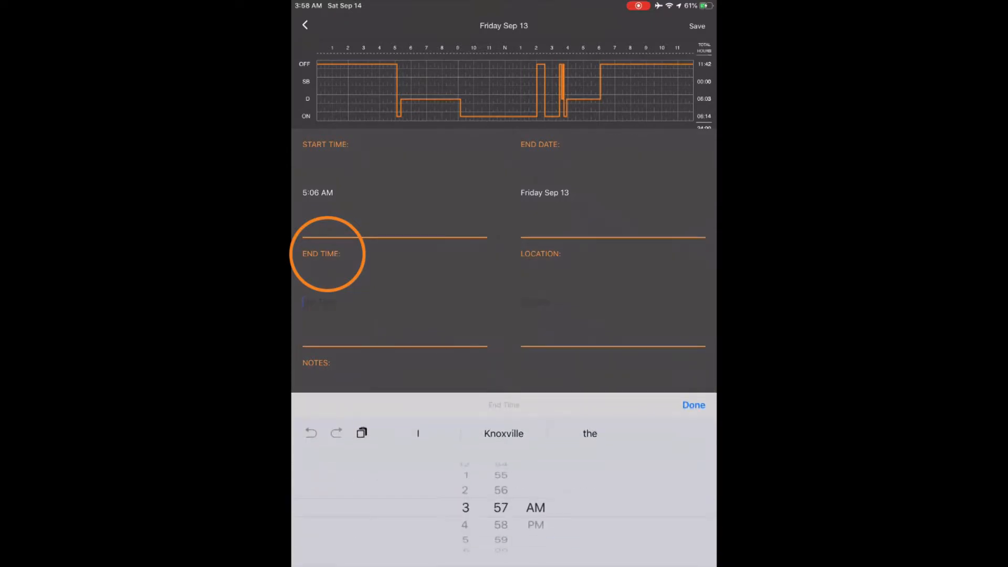
pyautogui.scroll(-3)
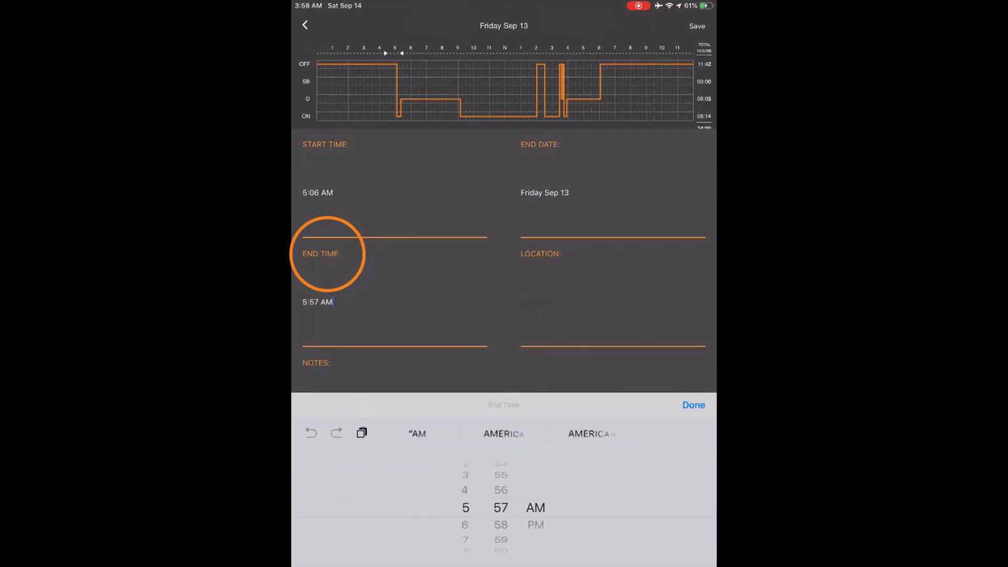
pyautogui.scroll(-3)
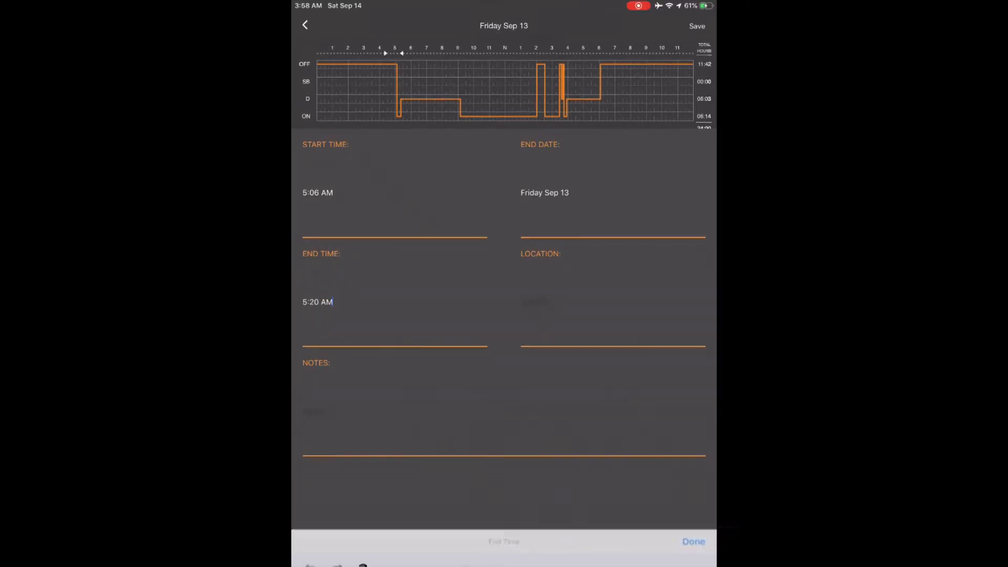
# Step: Enter Knoxville, TN as the annotation's location, accepting the Knoxville suggestion
pyautogui.click(543, 261)
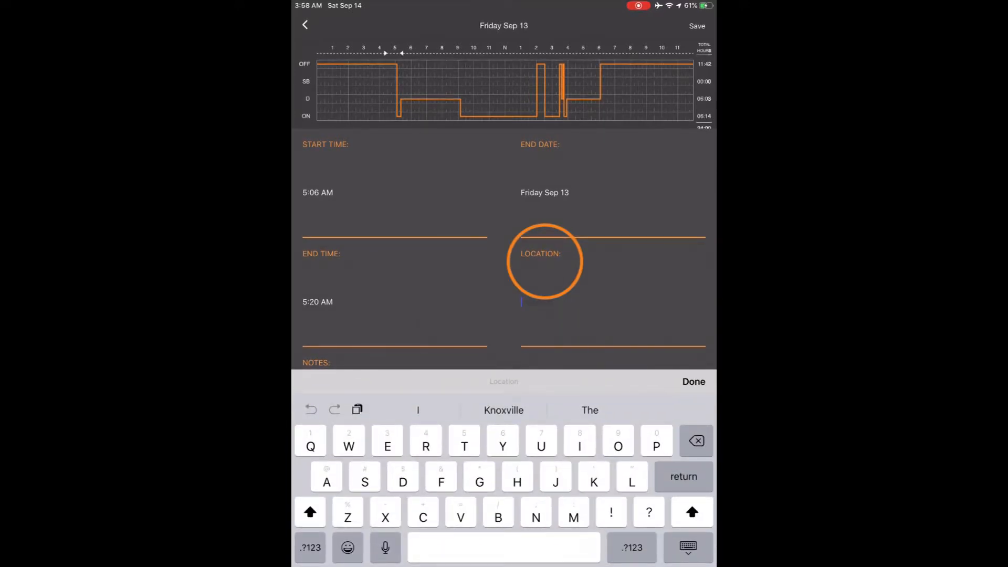
pyautogui.write('Knox')
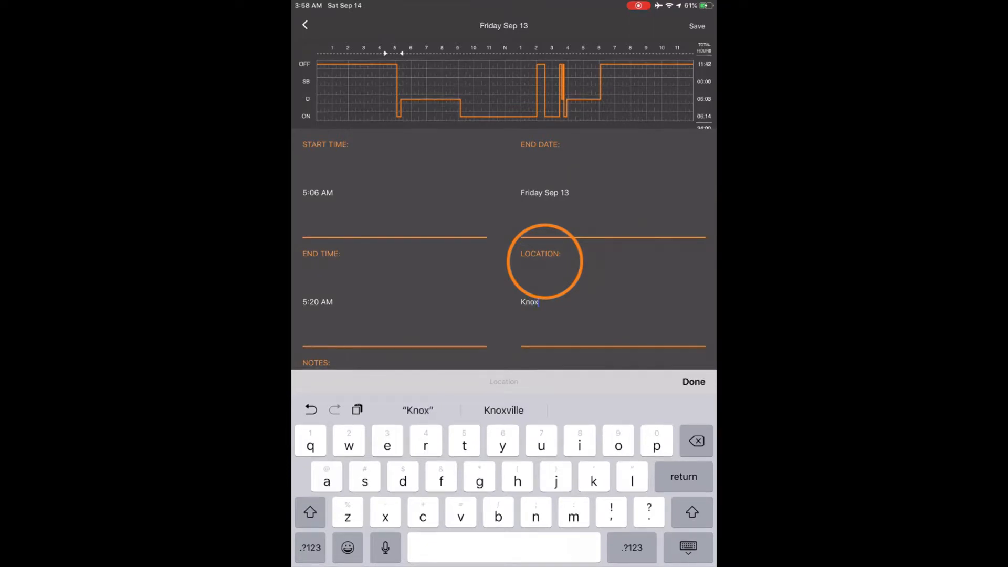
pyautogui.write('vill')
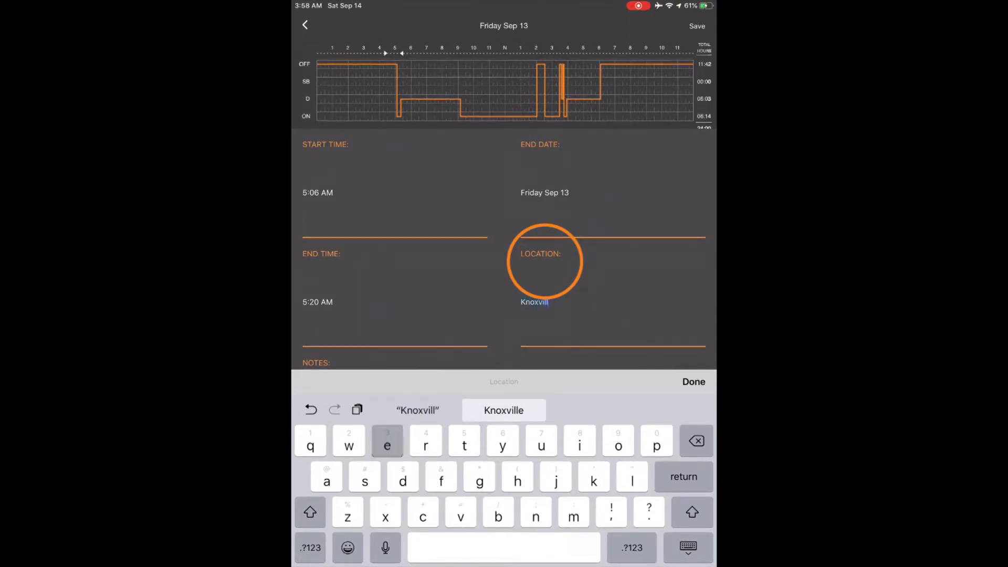
pyautogui.click(503, 411)
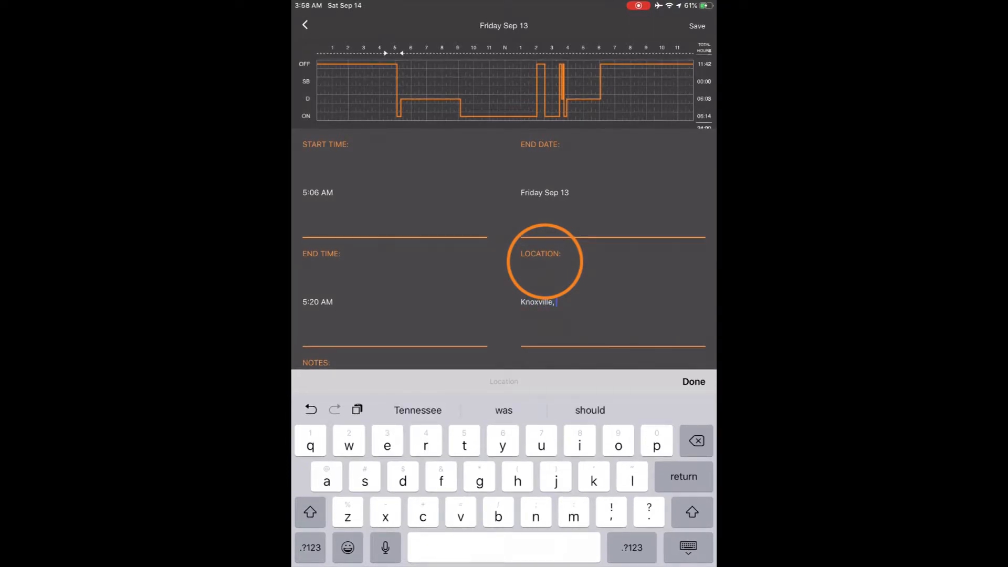
pyautogui.write('TN')
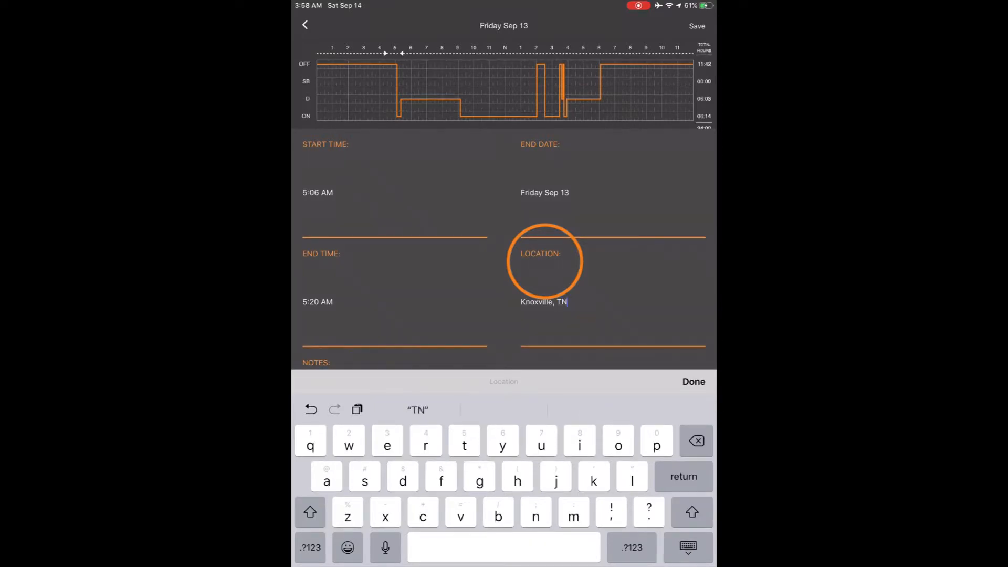
pyautogui.click(693, 381)
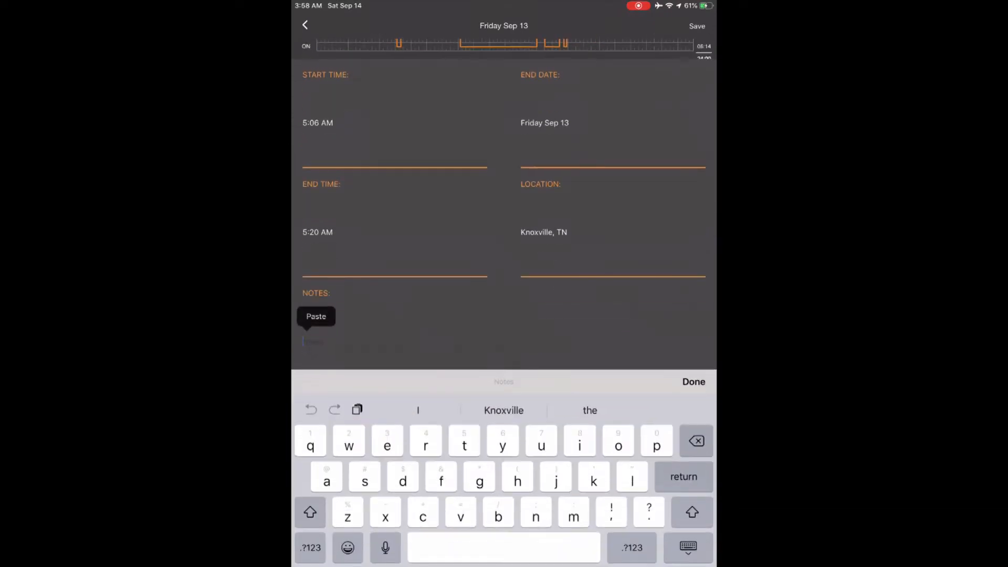
# Step: Enter 'On Duty Pre-trip' as the annotation's note
pyautogui.click(316, 316)
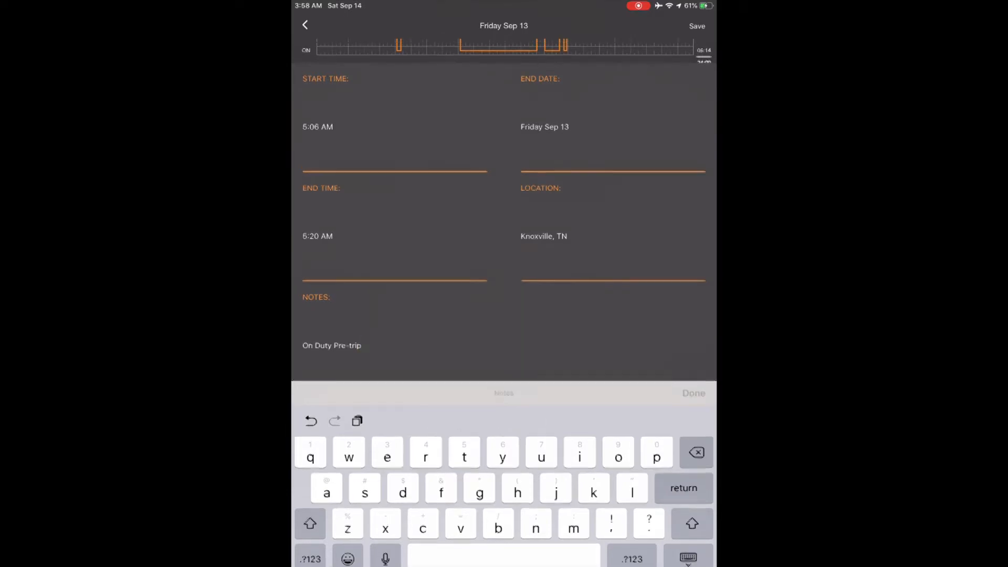
pyautogui.click(697, 26)
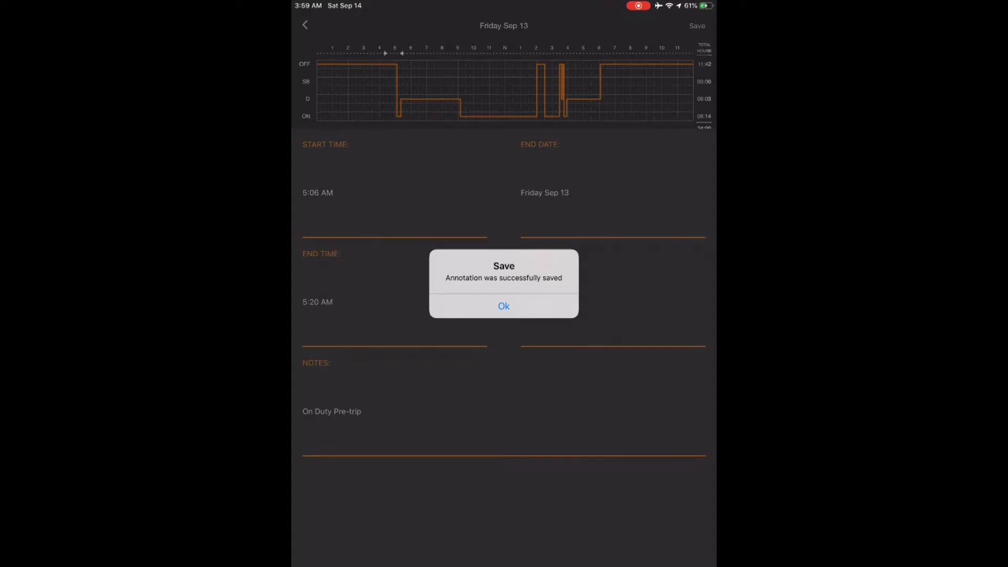
# Step: Acknowledge the 'Annotation was successfully saved' alert to return to the log
pyautogui.click(503, 305)
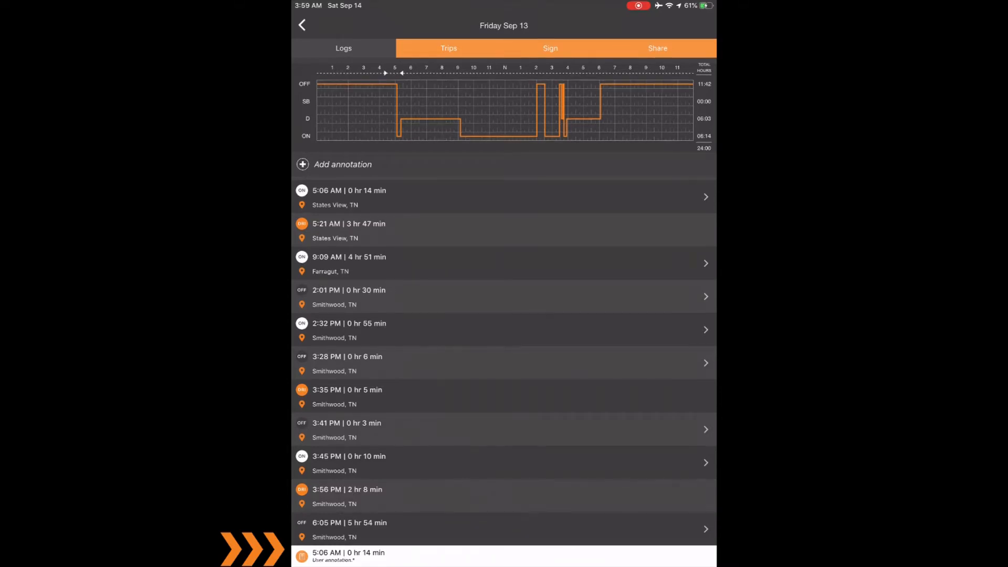
pyautogui.click(504, 198)
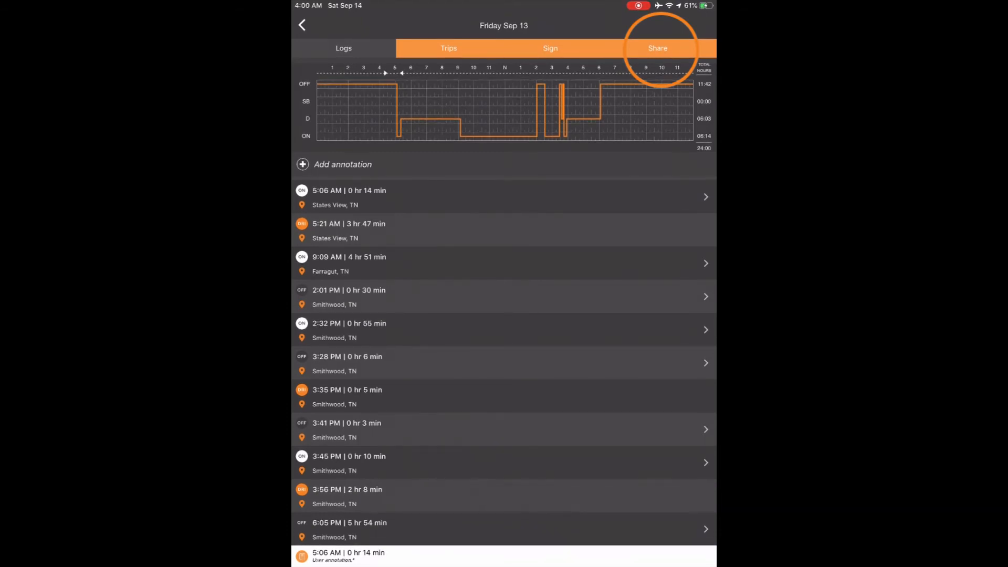
# Step: View the Share report's Annotations section listing the 5:06 AM Knoxville, TN On Duty Pre-trip entry
pyautogui.click(658, 48)
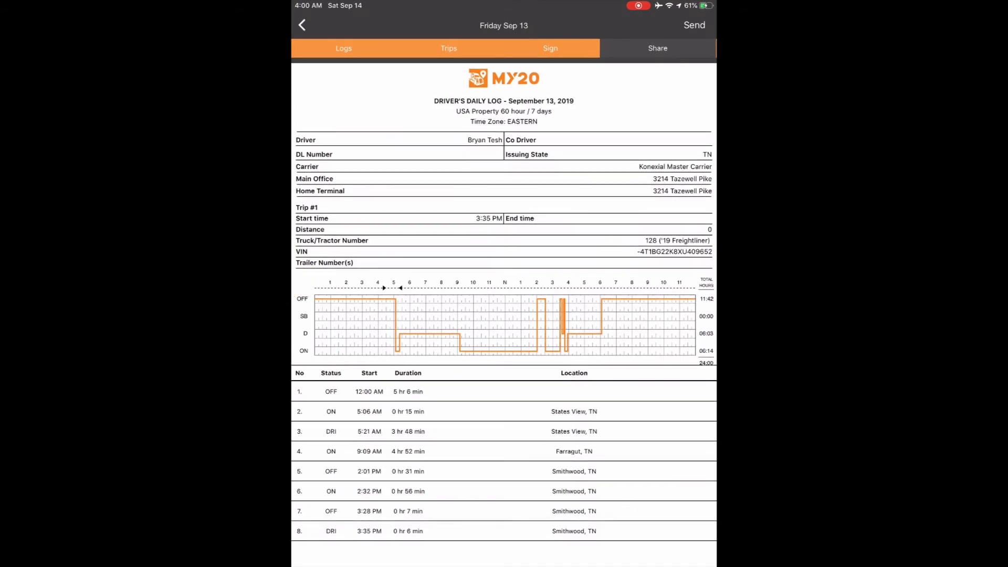
pyautogui.scroll(-3)
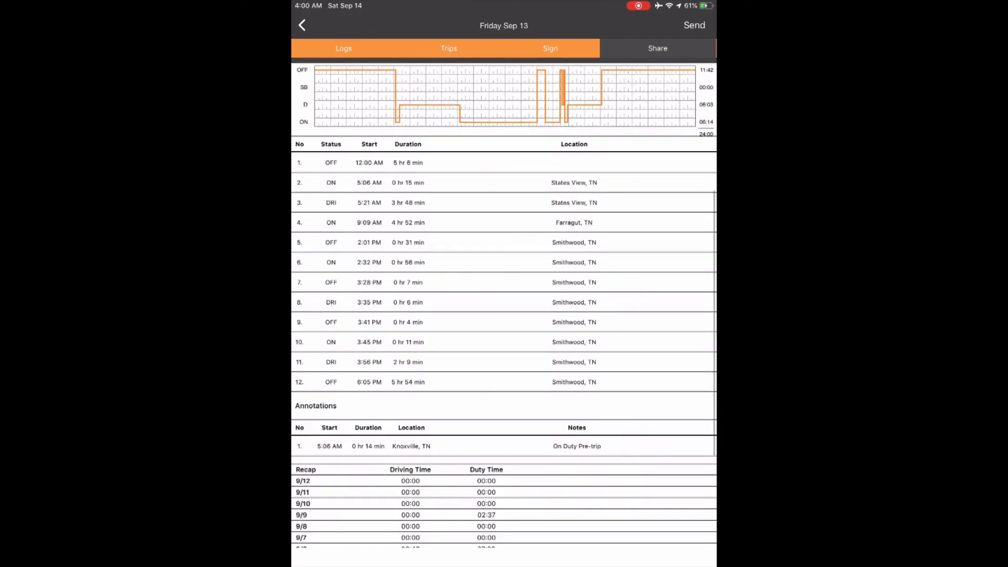
pyautogui.scroll(-3)
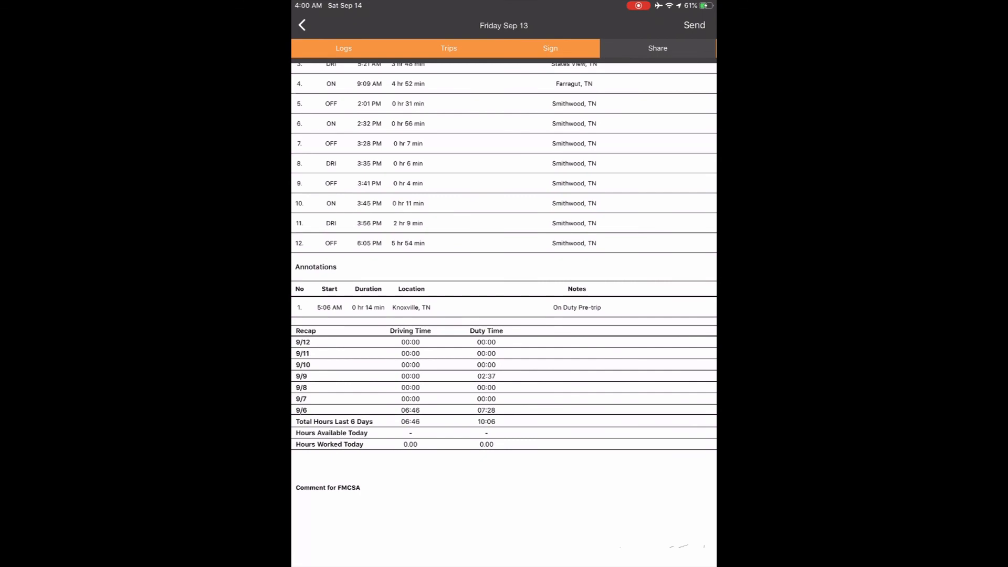